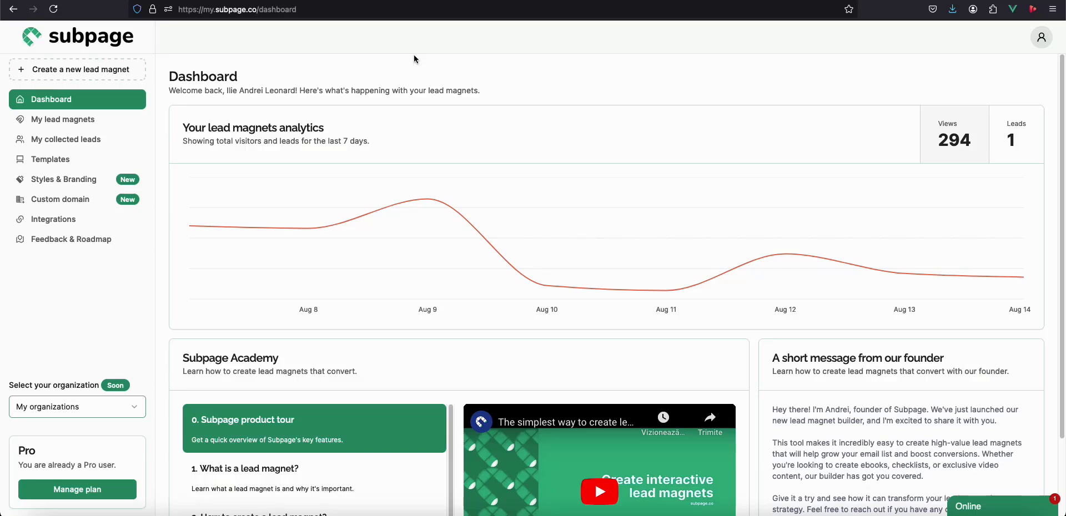
{"action": "mouse_move", "coordinate": [311, 78]}
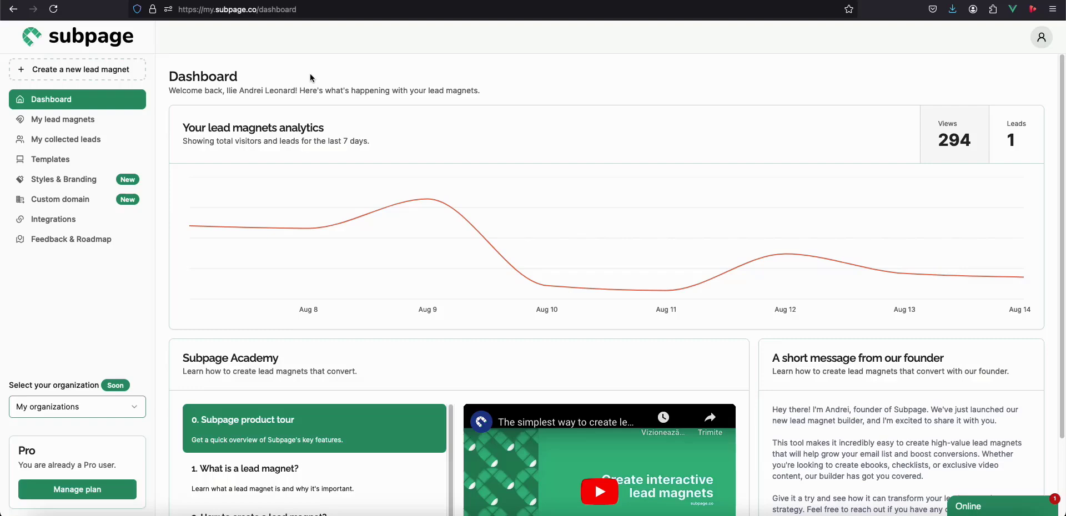
Open 'My lead magnets' from the dashboard sidebar to list existing pages.
{"action": "left_click", "coordinate": [64, 119]}
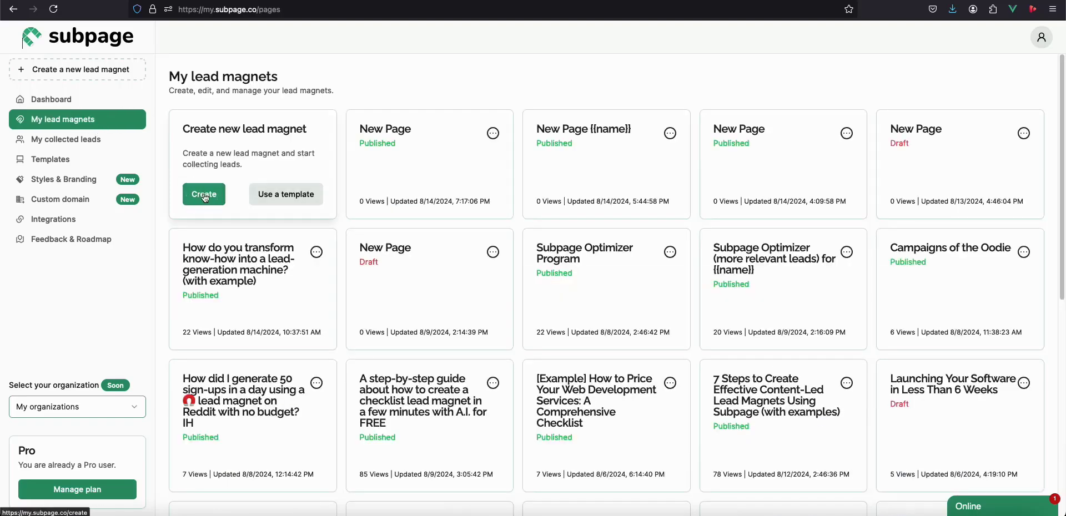
Create a new draft lead magnet, add a second tab, and return to Default Tab.
{"action": "left_click", "coordinate": [203, 194]}
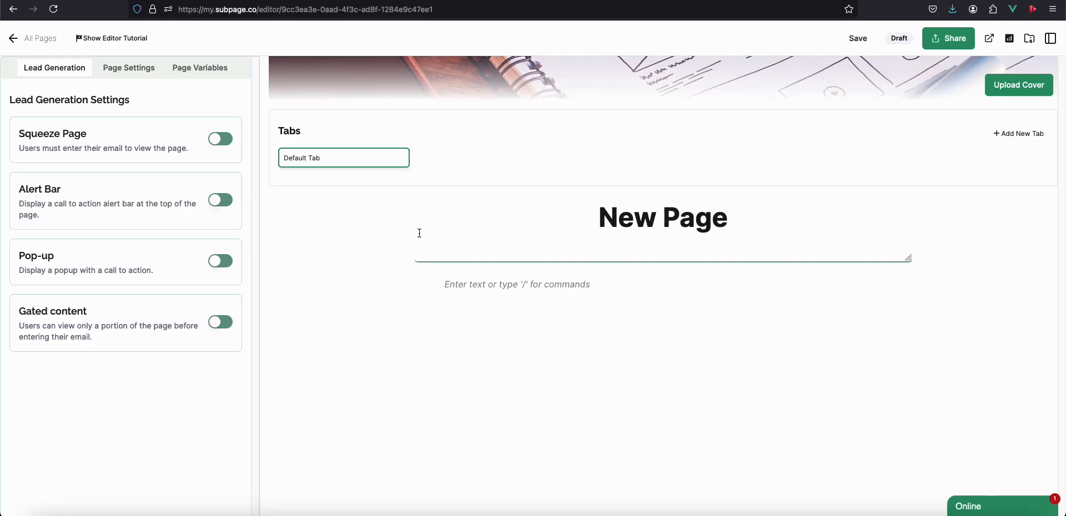
{"action": "mouse_move", "coordinate": [448, 75]}
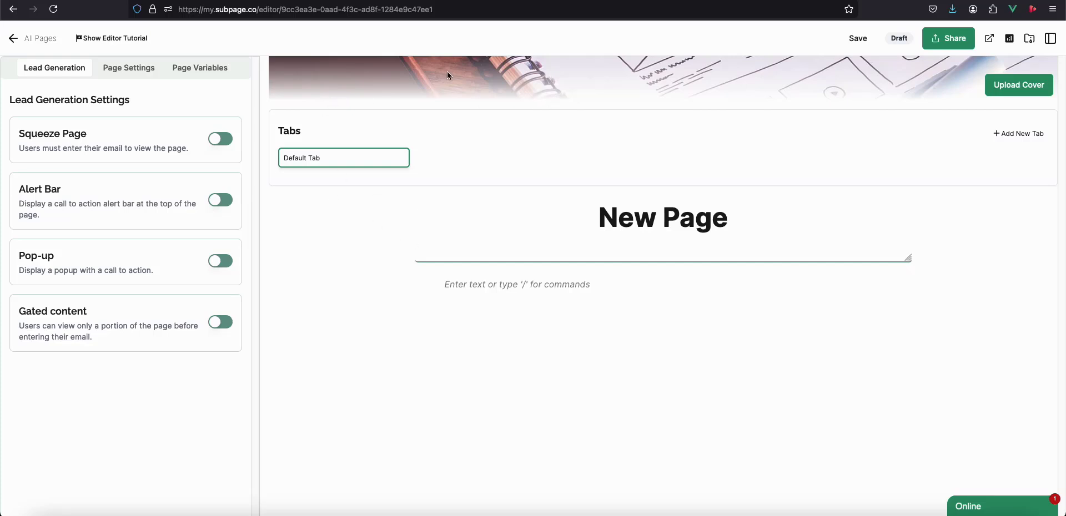
{"action": "left_click", "coordinate": [1019, 134]}
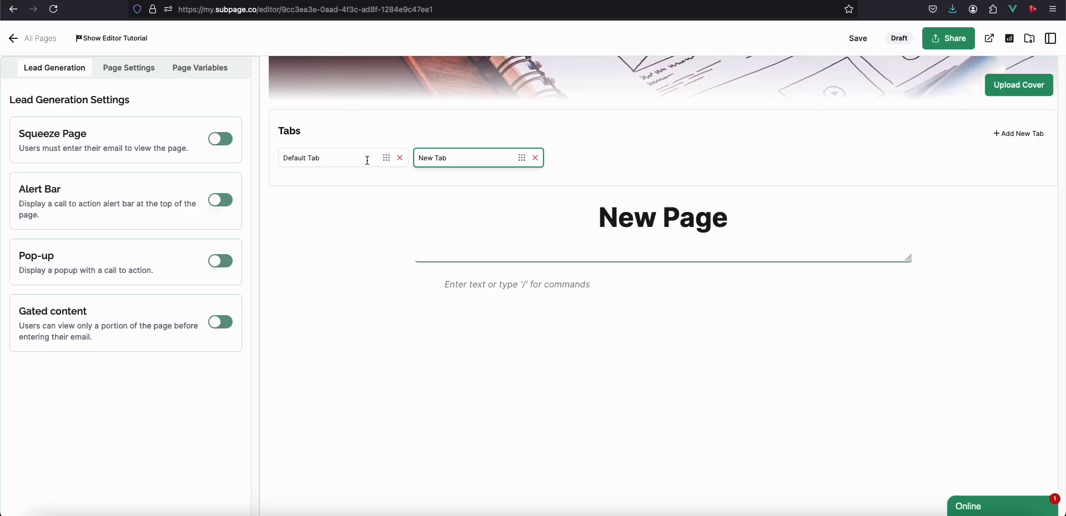
{"action": "left_click", "coordinate": [319, 158]}
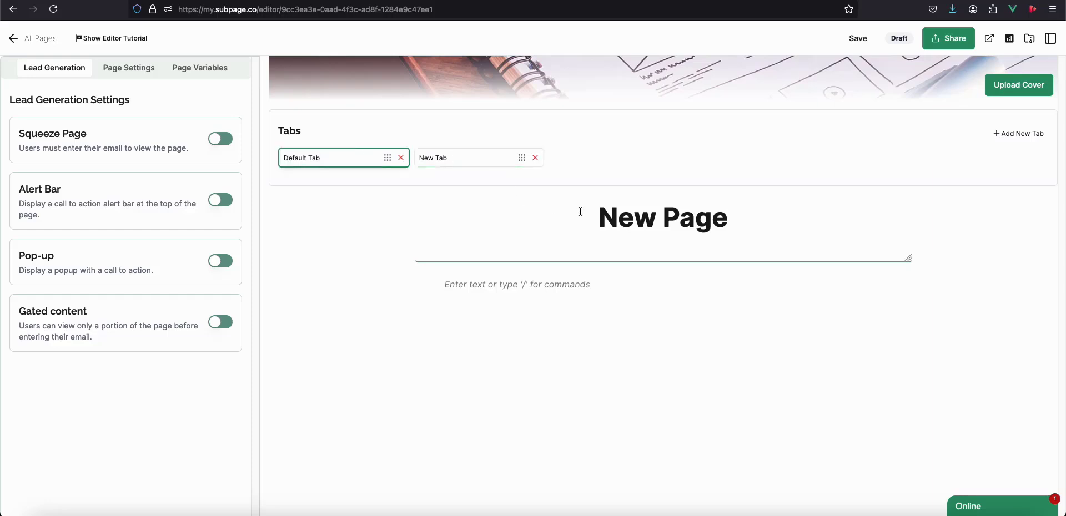
Insert Lorem Ipsum body content with the '/' command searching 'lorem'.
{"action": "left_click", "coordinate": [320, 157]}
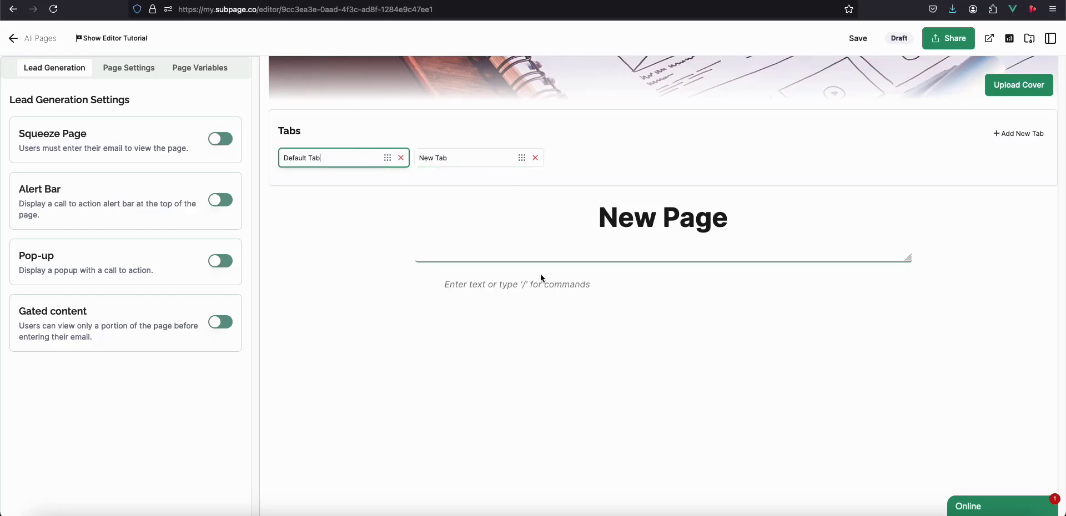
{"action": "mouse_move", "coordinate": [529, 285]}
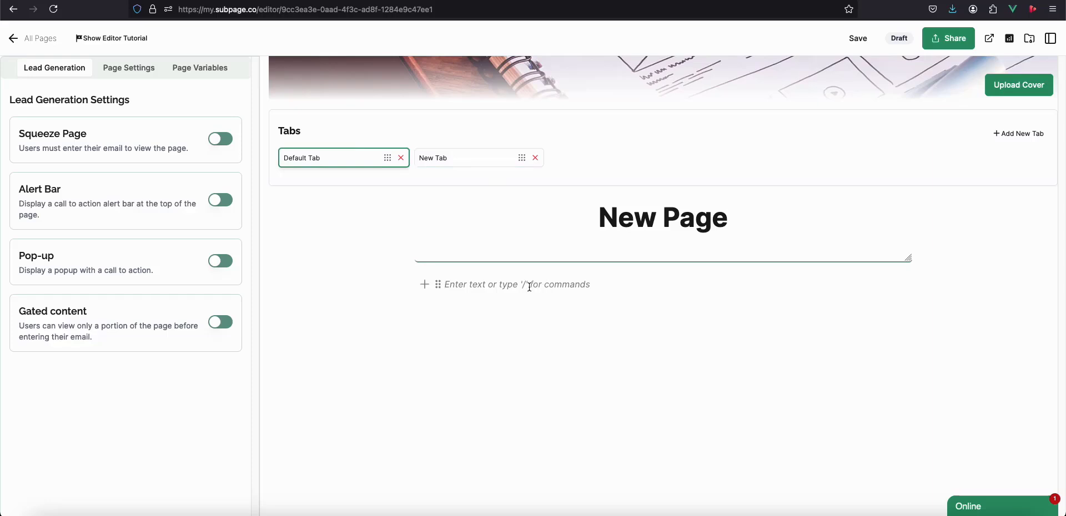
{"action": "type", "text": "/"}
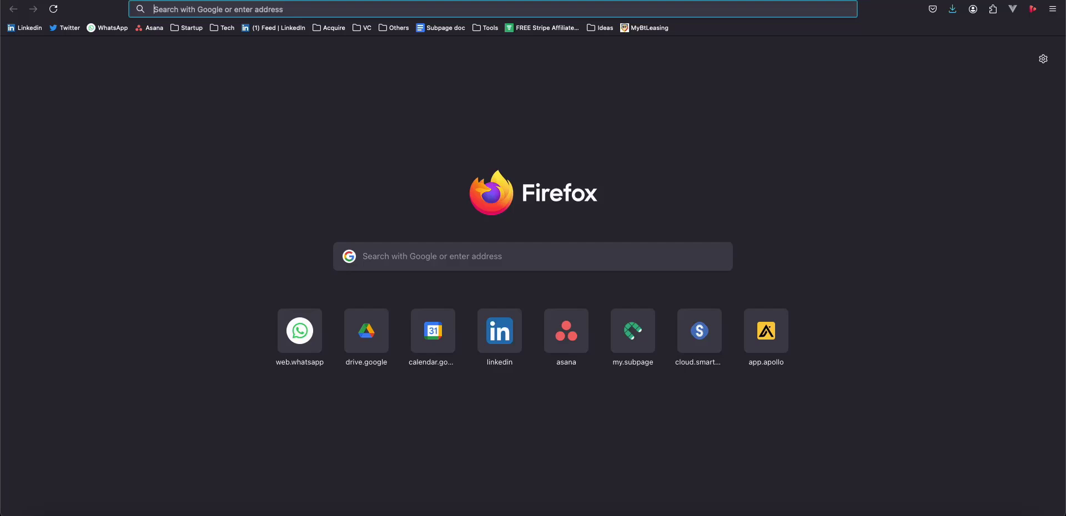
{"action": "type", "text": "lorem"}
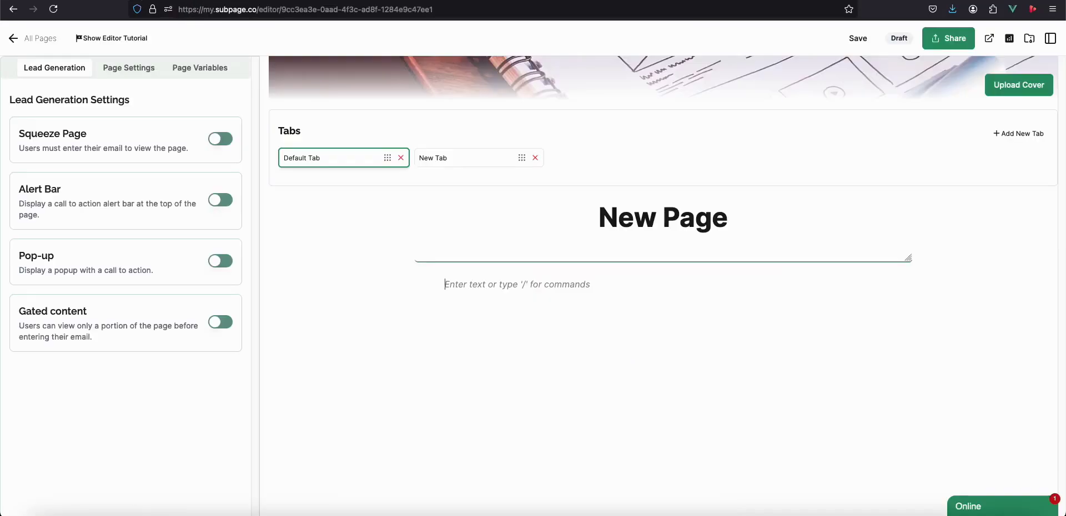
Change the page title from 'New Page' to 'Lorem ipsum'.
{"action": "left_click", "coordinate": [857, 38]}
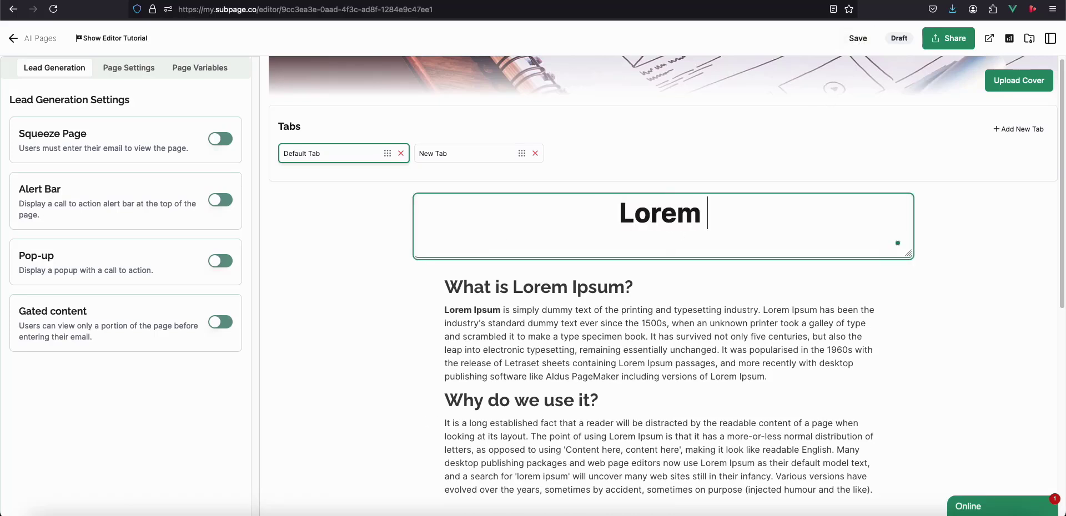
{"action": "type", "text": "ipsum"}
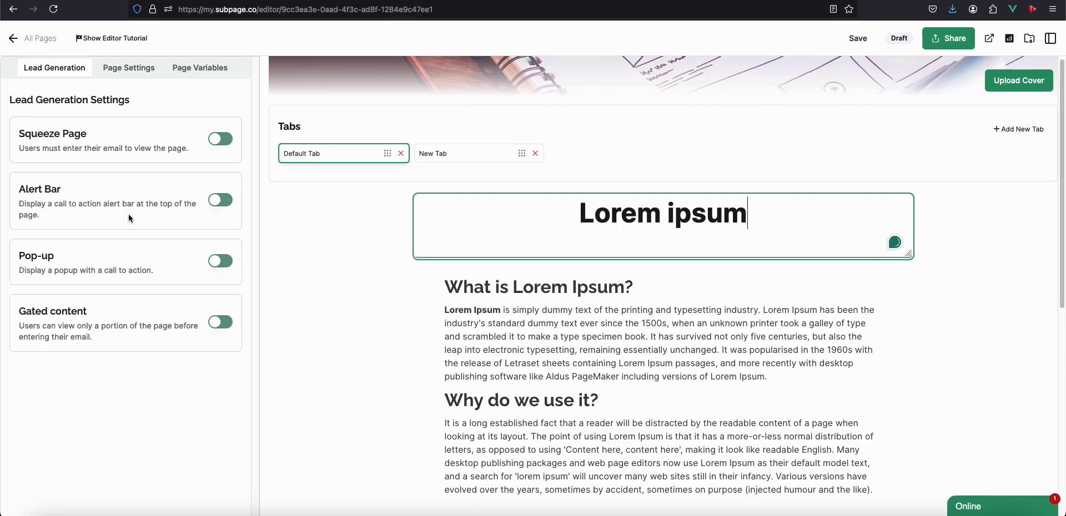
{"action": "left_click", "coordinate": [857, 38]}
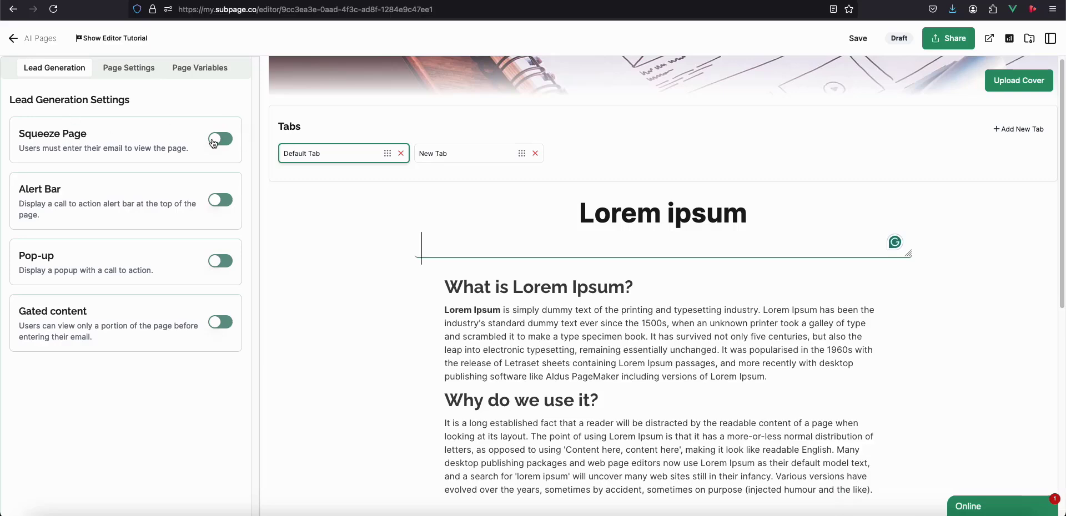
Try Squeeze Page and Alert Bar, then enable Gated content at 300 pixels with Unlock button.
{"action": "left_click", "coordinate": [220, 138]}
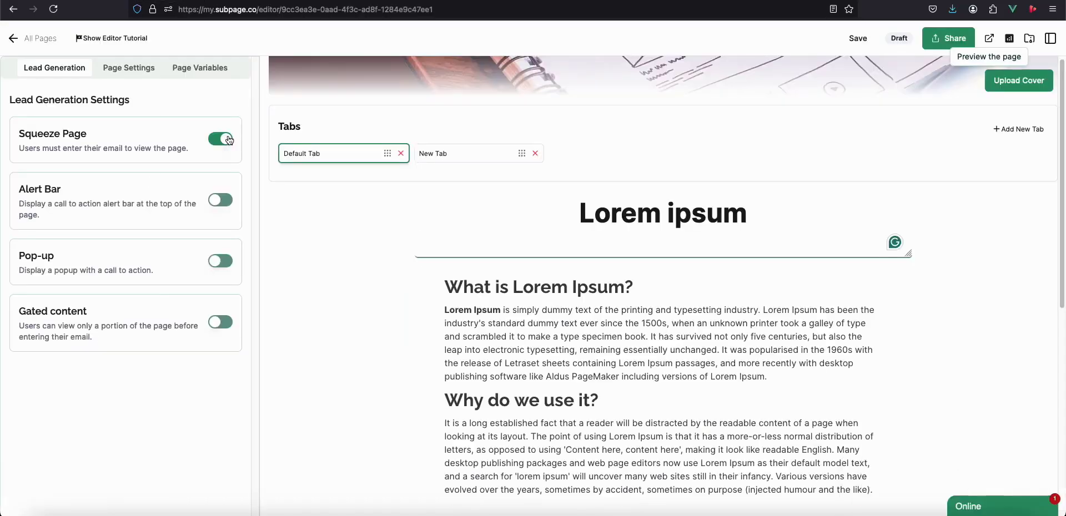
{"action": "left_click", "coordinate": [220, 200]}
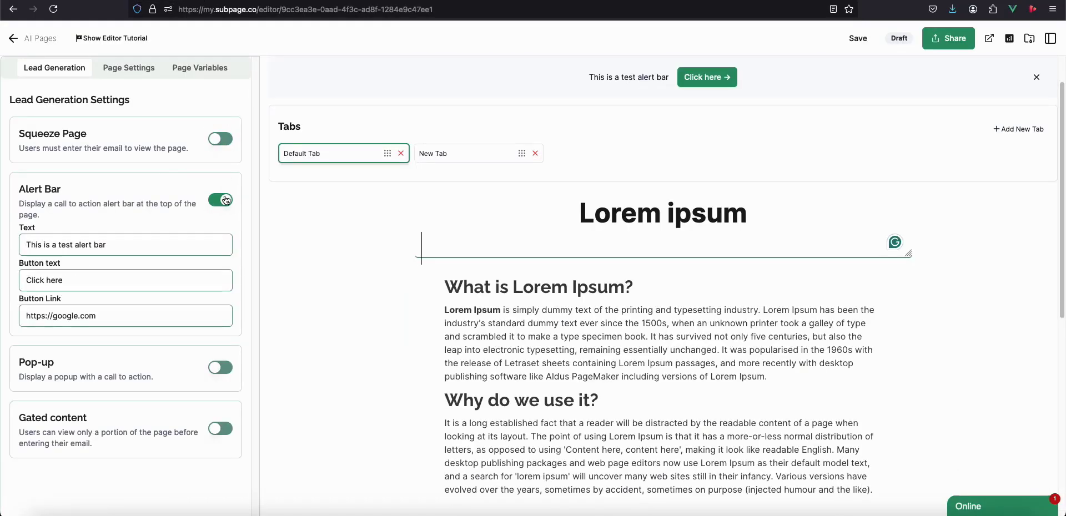
{"action": "left_click", "coordinate": [220, 200]}
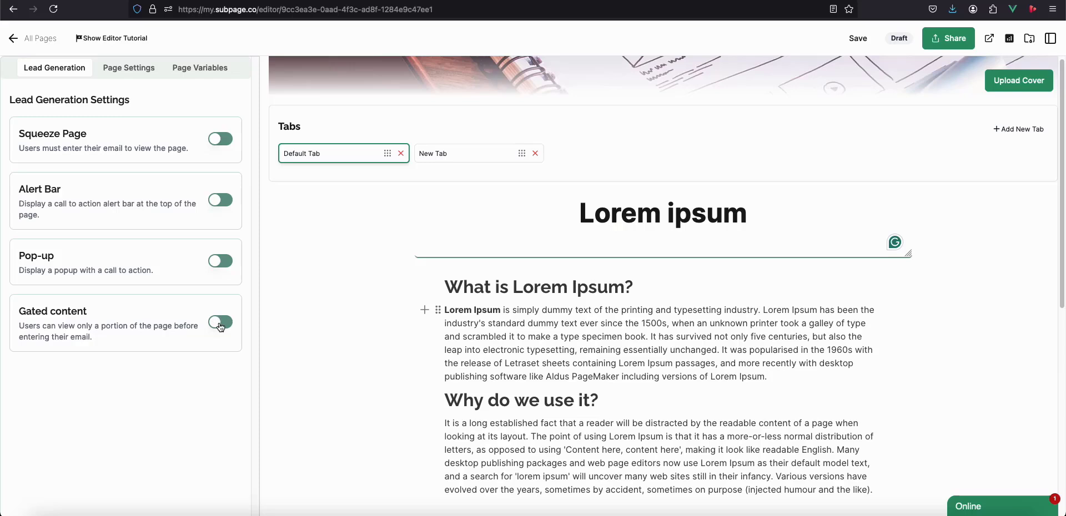
{"action": "left_click", "coordinate": [219, 322]}
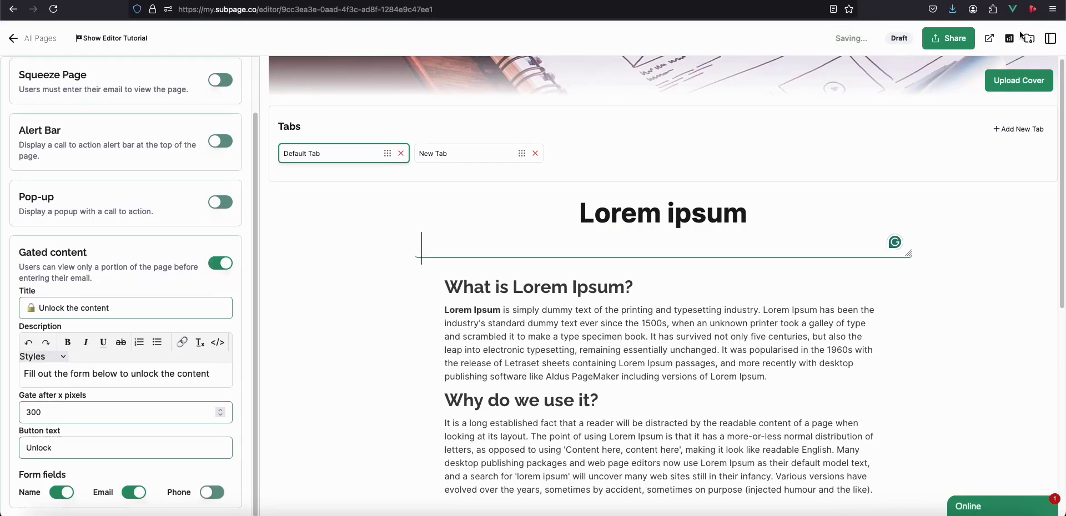
{"action": "left_click", "coordinate": [990, 38]}
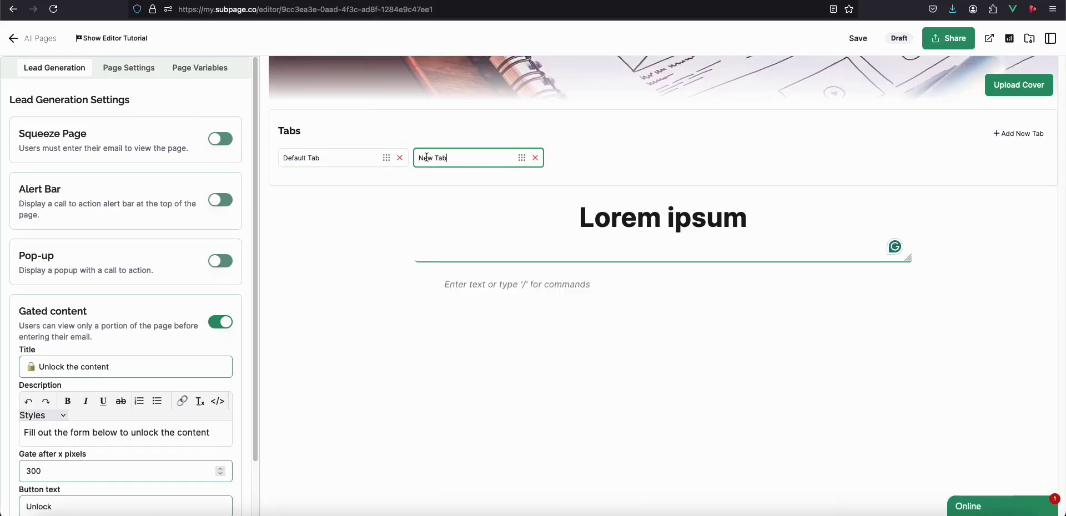
{"action": "left_click", "coordinate": [326, 157]}
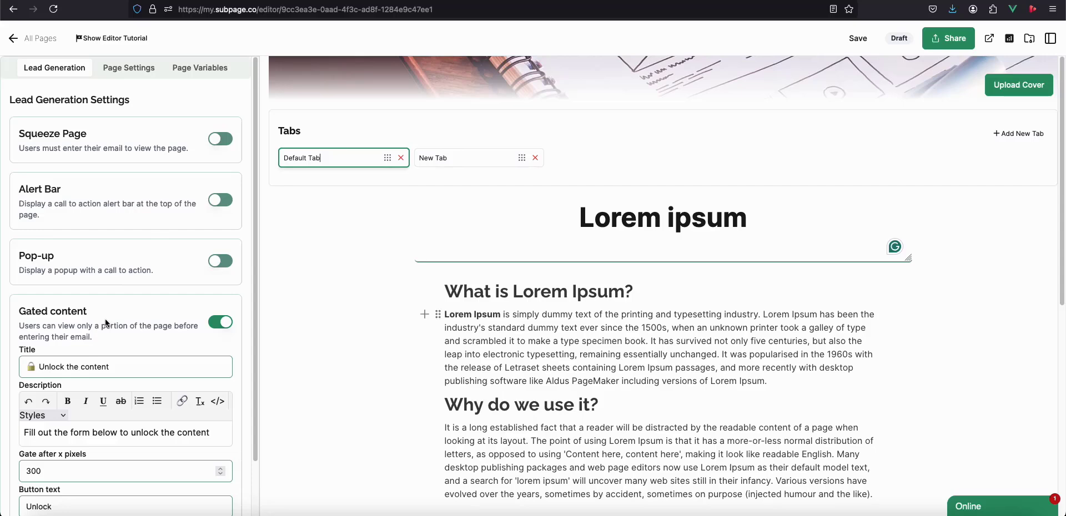
Set the page address slug to 'lorem-ipsum-gated' in the page settings.
{"action": "left_click", "coordinate": [128, 68]}
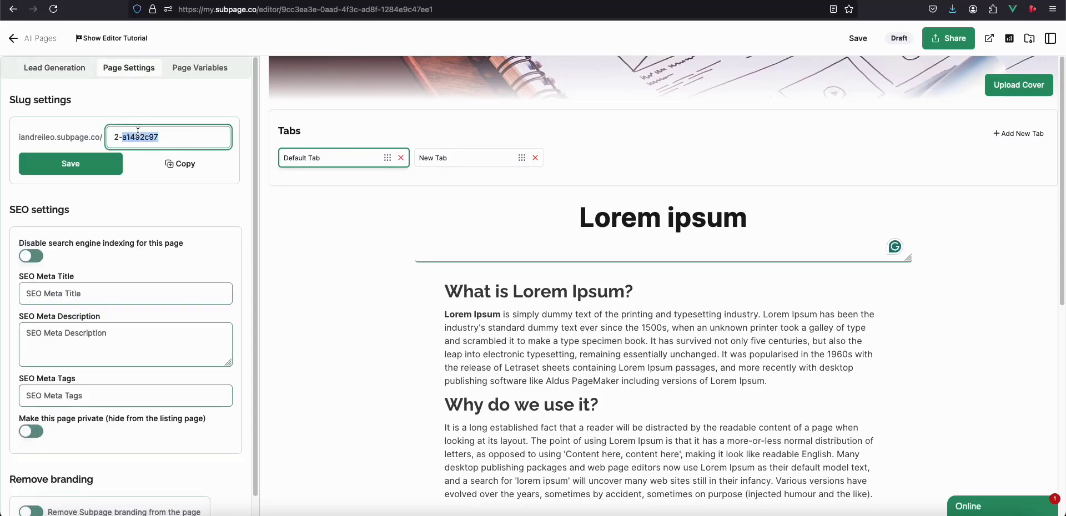
{"action": "type", "text": "lorem-"}
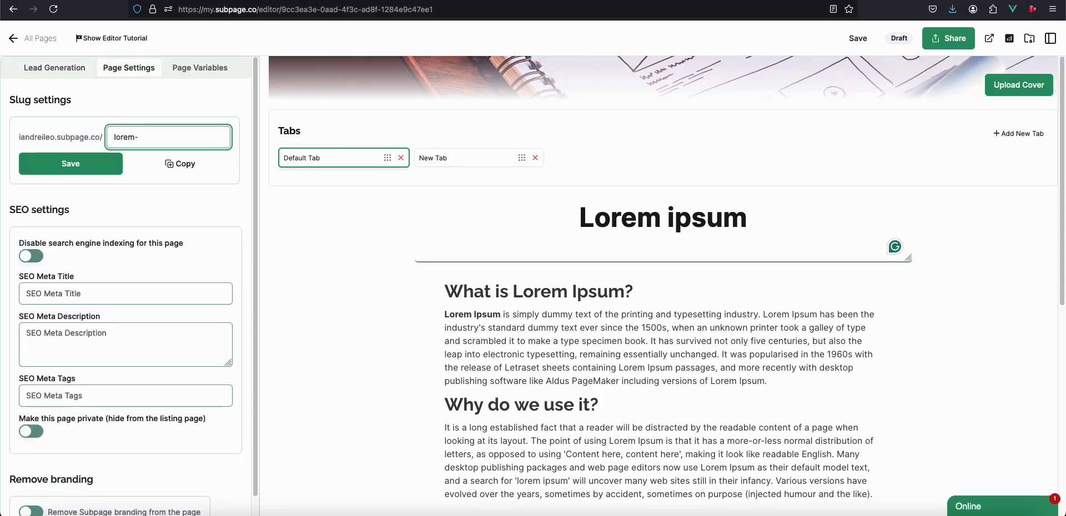
{"action": "type", "text": "ipsum-gated"}
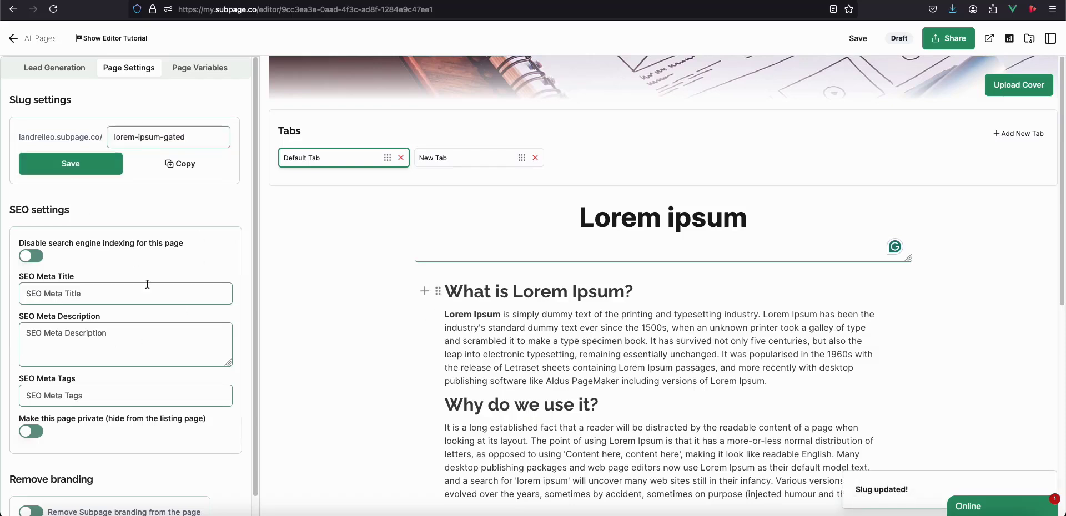
{"action": "left_click", "coordinate": [70, 164]}
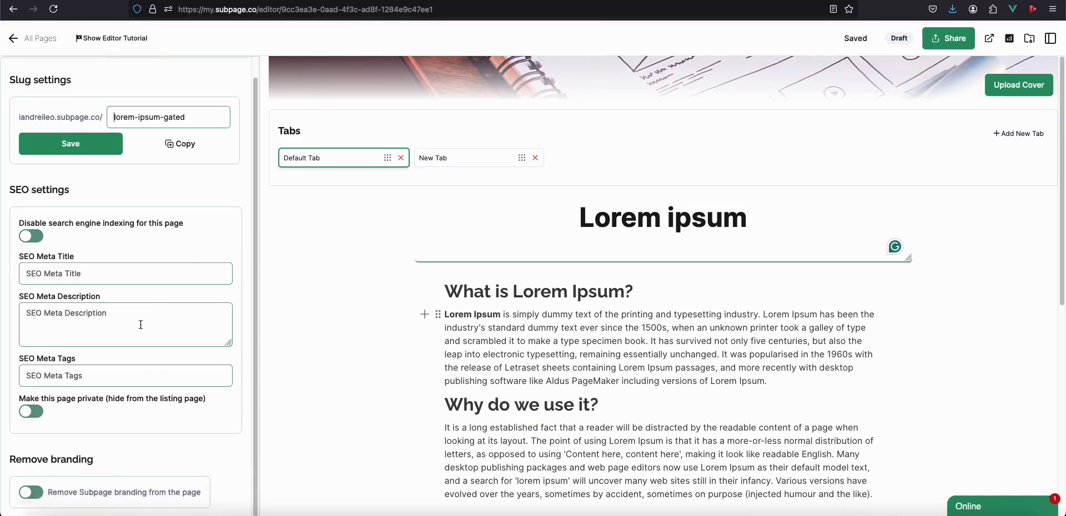
{"action": "left_click", "coordinate": [200, 67]}
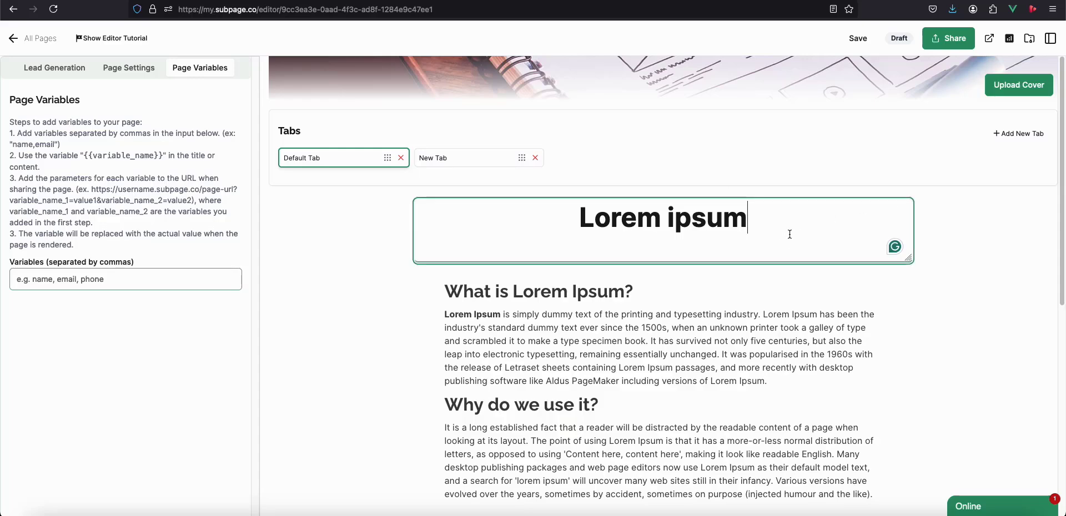
Add {{name}} to the heading, define a 'name' variable, save, and close the Publish dialog.
{"action": "type", "text": "{{name}}"}
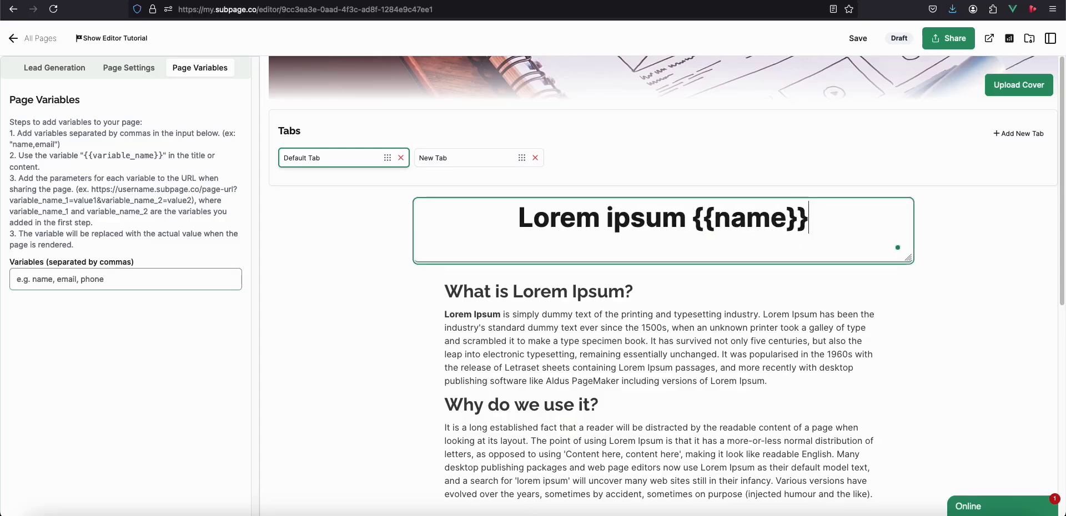
{"action": "type", "text": "name"}
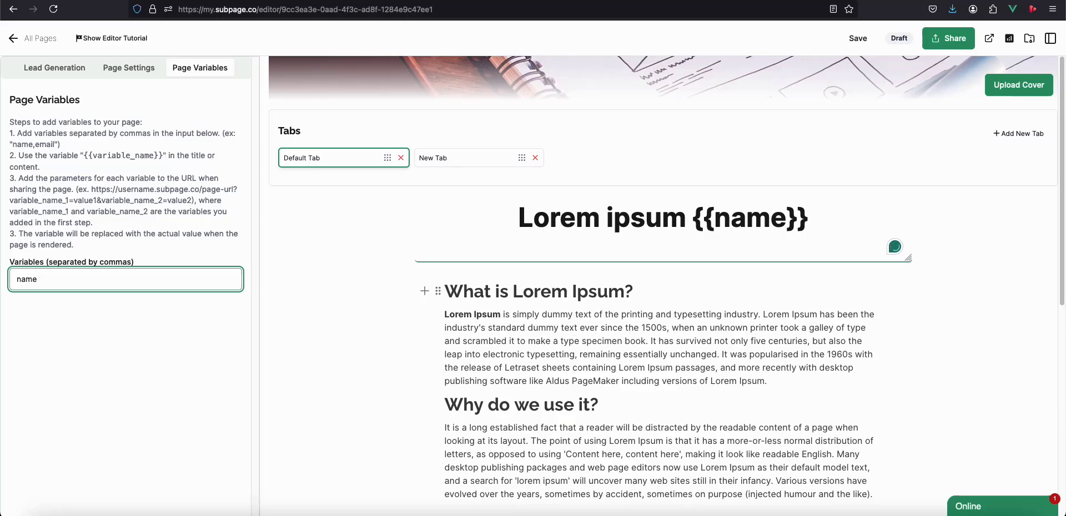
{"action": "left_click", "coordinate": [948, 38]}
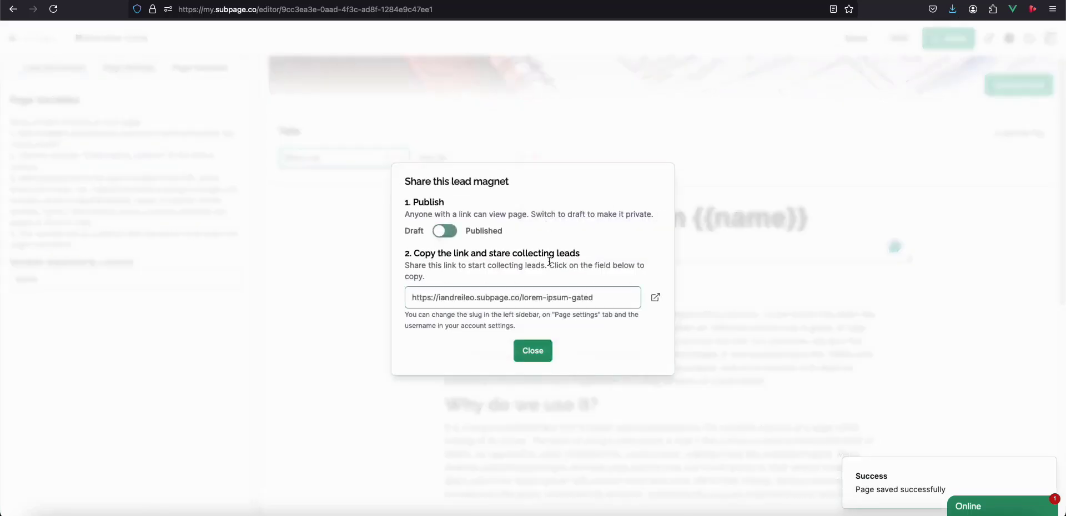
{"action": "left_click", "coordinate": [522, 298]}
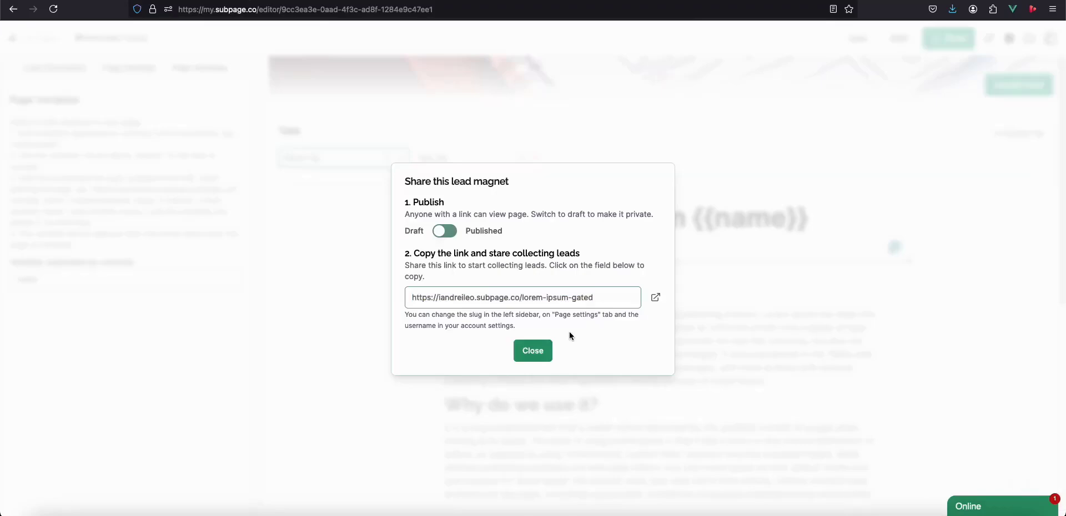
{"action": "left_click", "coordinate": [532, 350]}
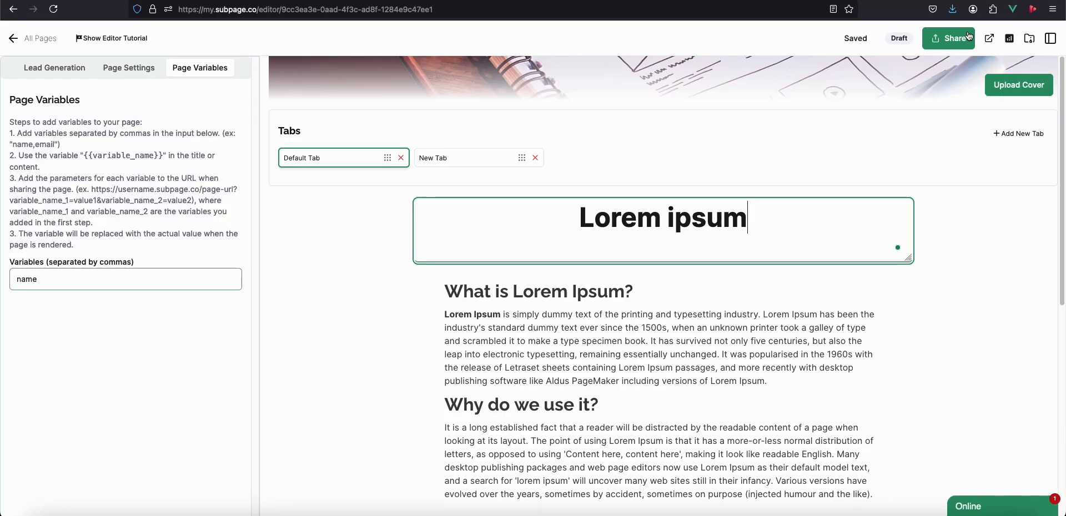
Go from the editor via All Pages and My collected leads to Integrations.
{"action": "left_click", "coordinate": [39, 38]}
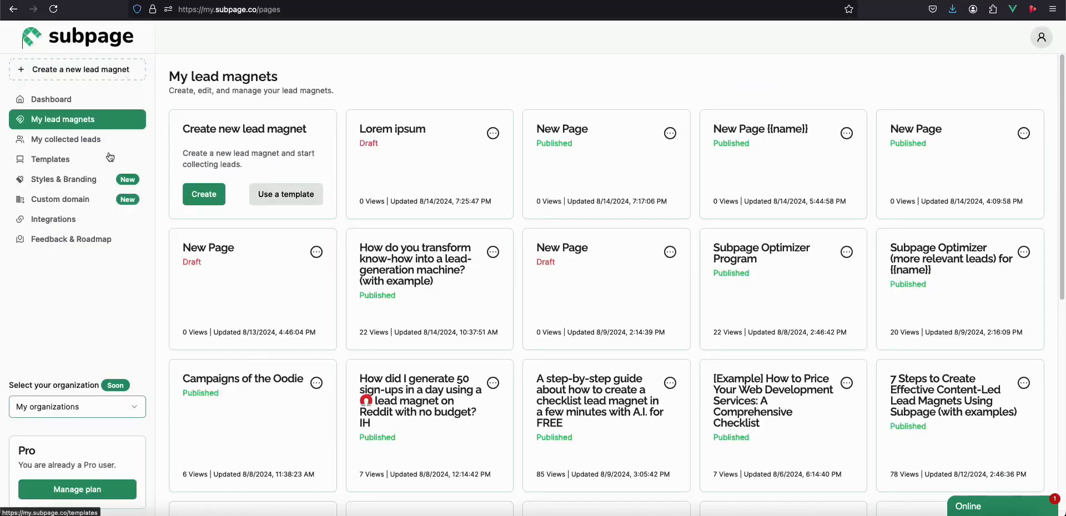
{"action": "left_click", "coordinate": [67, 139]}
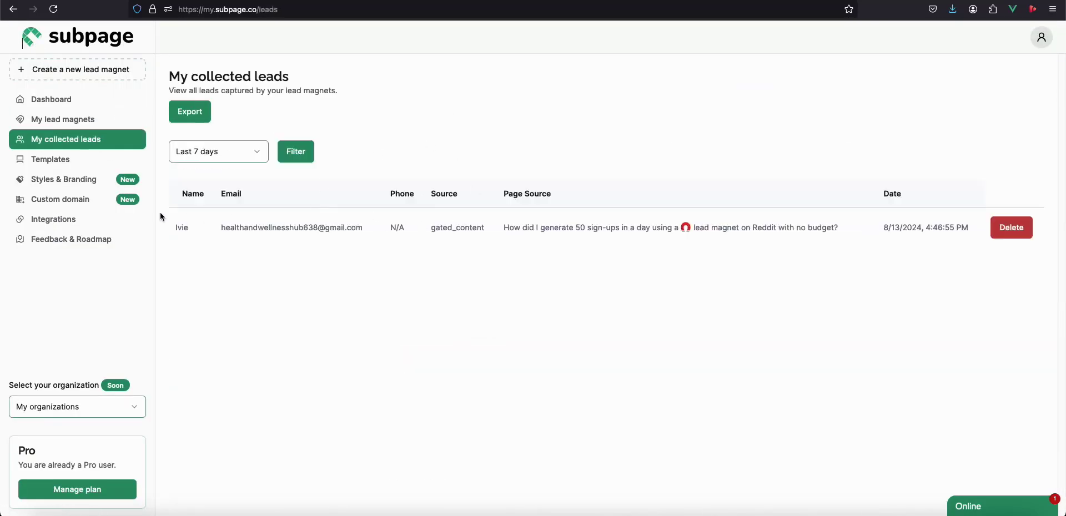
{"action": "left_click", "coordinate": [53, 219]}
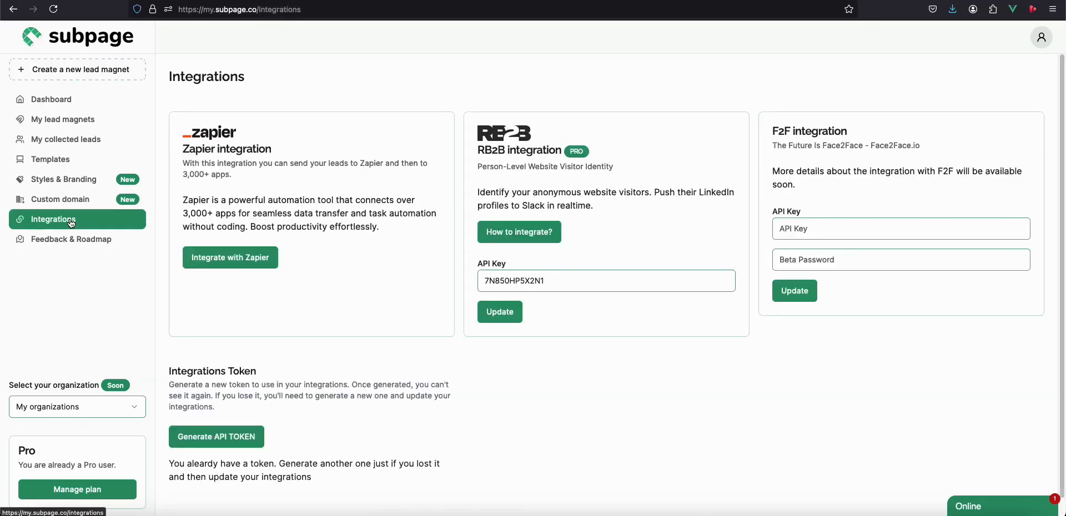
{"action": "mouse_move", "coordinate": [318, 261]}
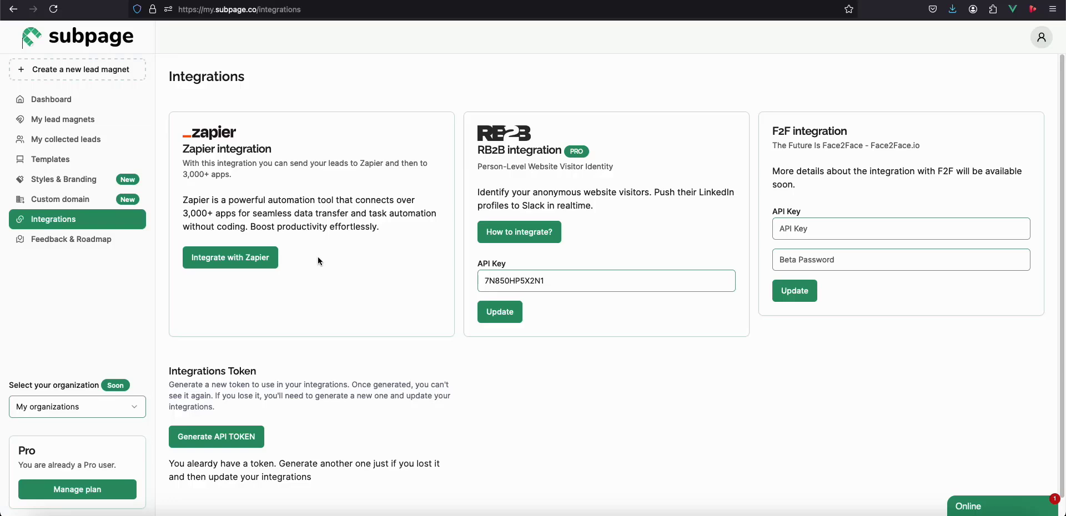
{"action": "mouse_move", "coordinate": [163, 230]}
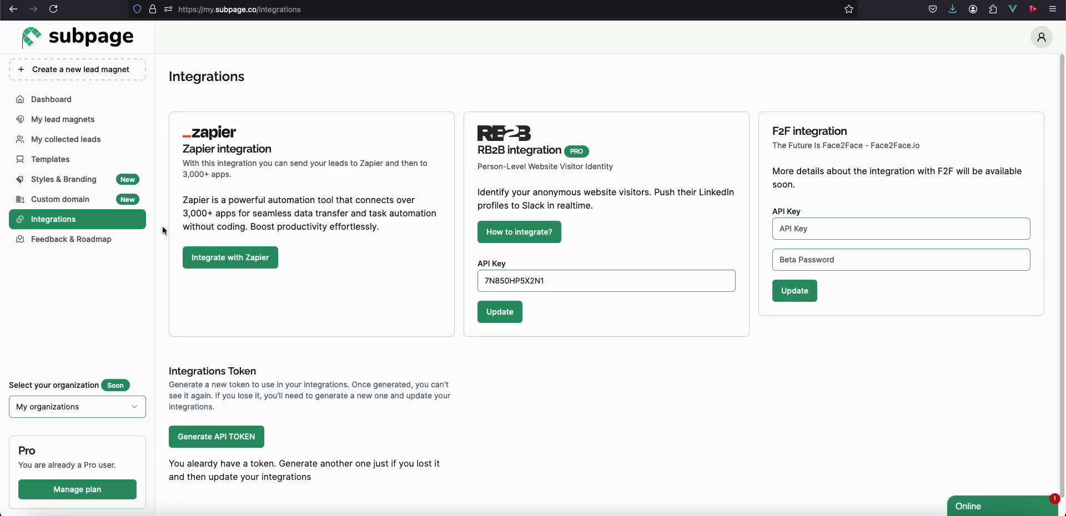
{"action": "mouse_move", "coordinate": [636, 170]}
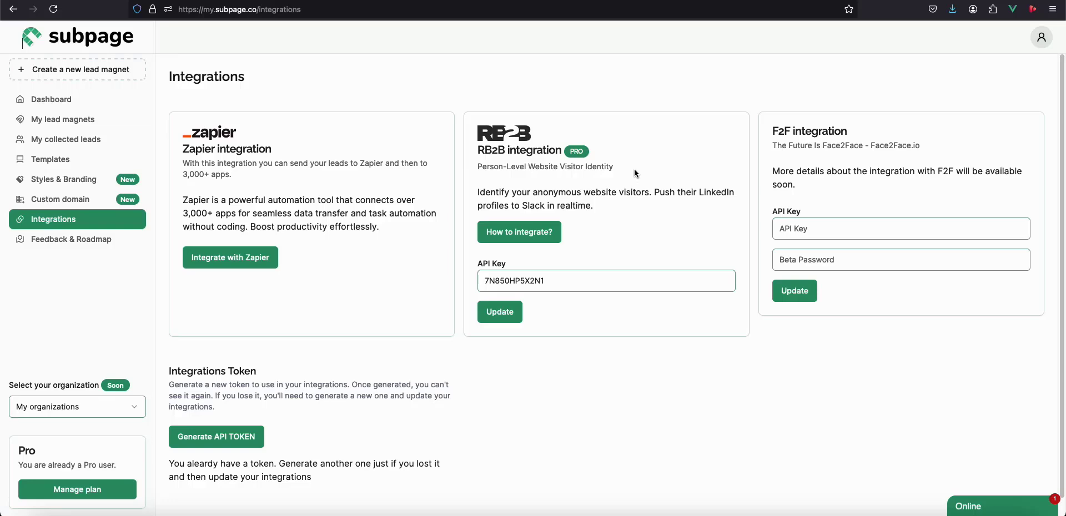
{"action": "mouse_move", "coordinate": [78, 179]}
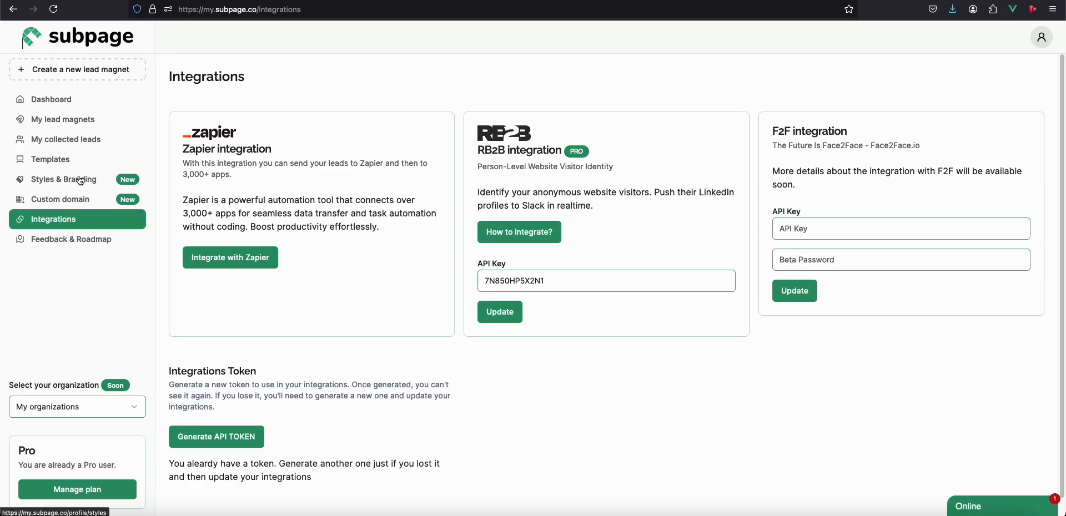
View Styles & Branding colours and the verified Custom domain, then return to Dashboard.
{"action": "left_click", "coordinate": [65, 179]}
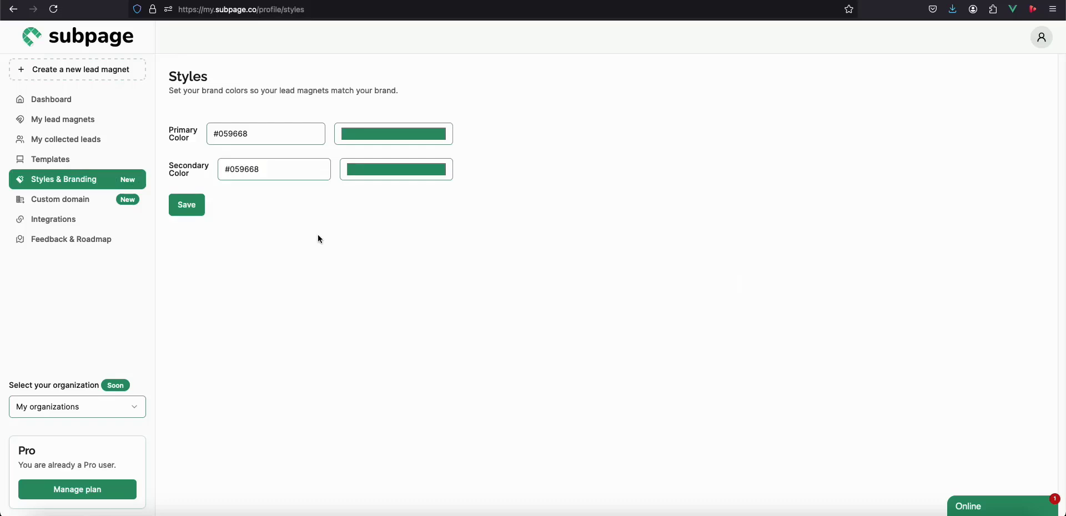
{"action": "mouse_move", "coordinate": [273, 257]}
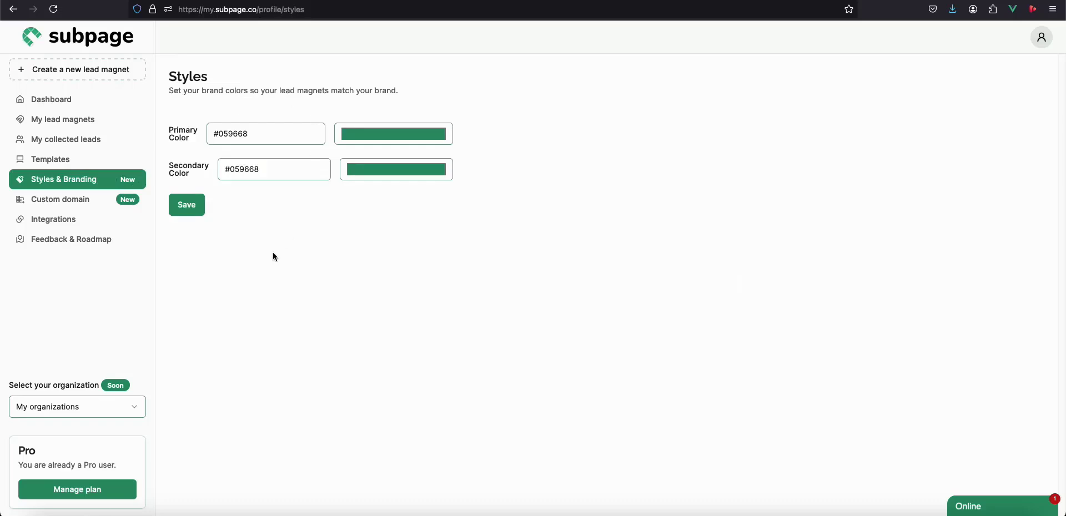
{"action": "left_click", "coordinate": [60, 199]}
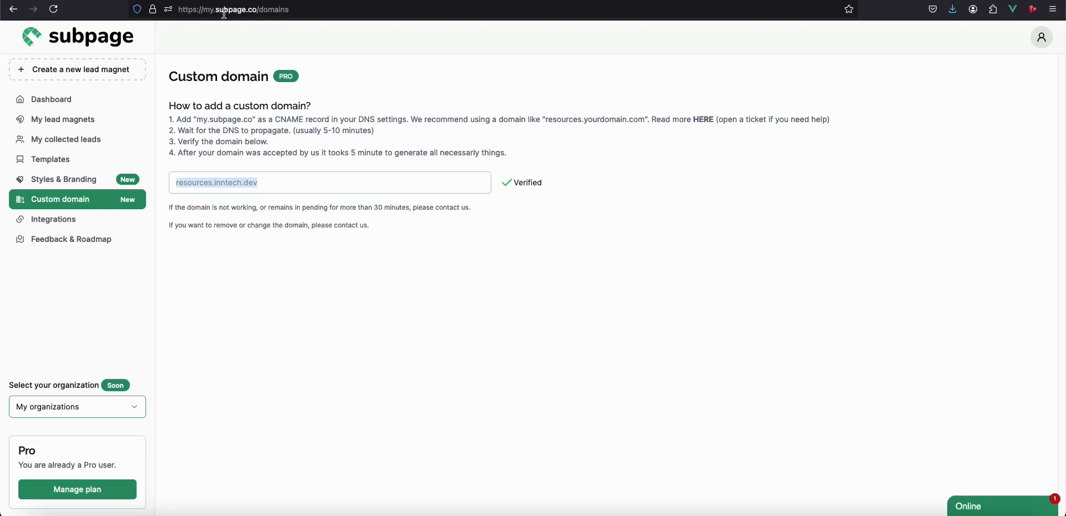
{"action": "mouse_move", "coordinate": [314, 278]}
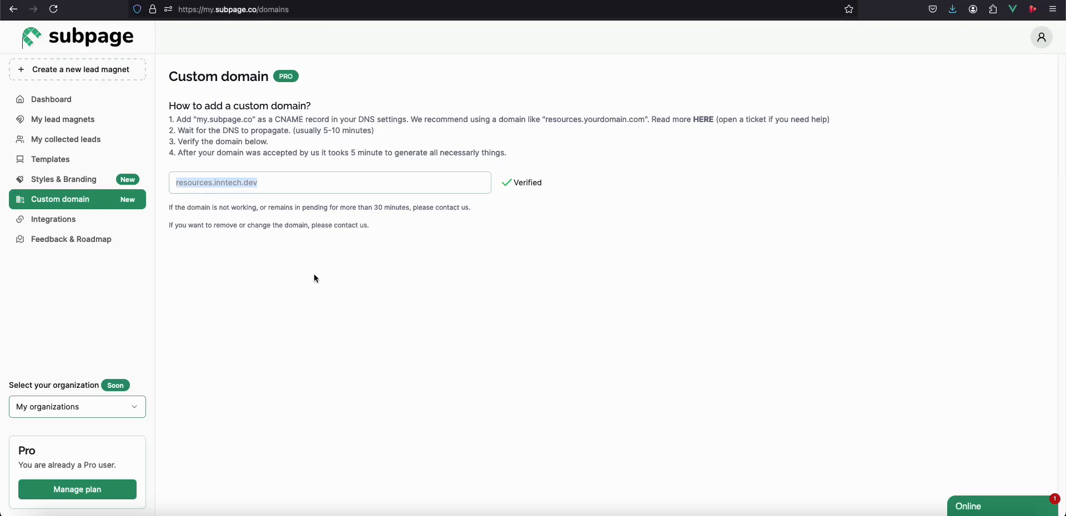
{"action": "mouse_move", "coordinate": [151, 238]}
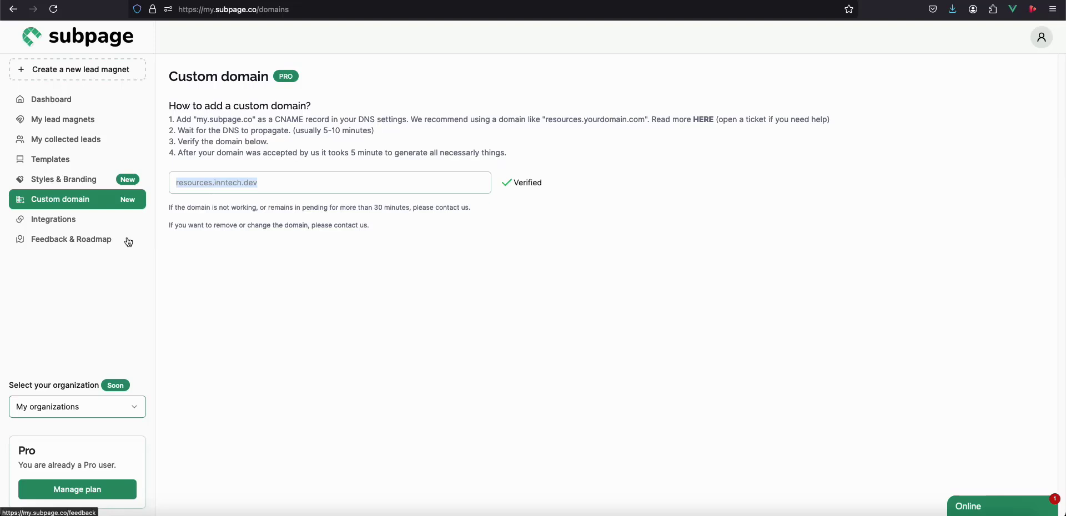
{"action": "mouse_move", "coordinate": [78, 103]}
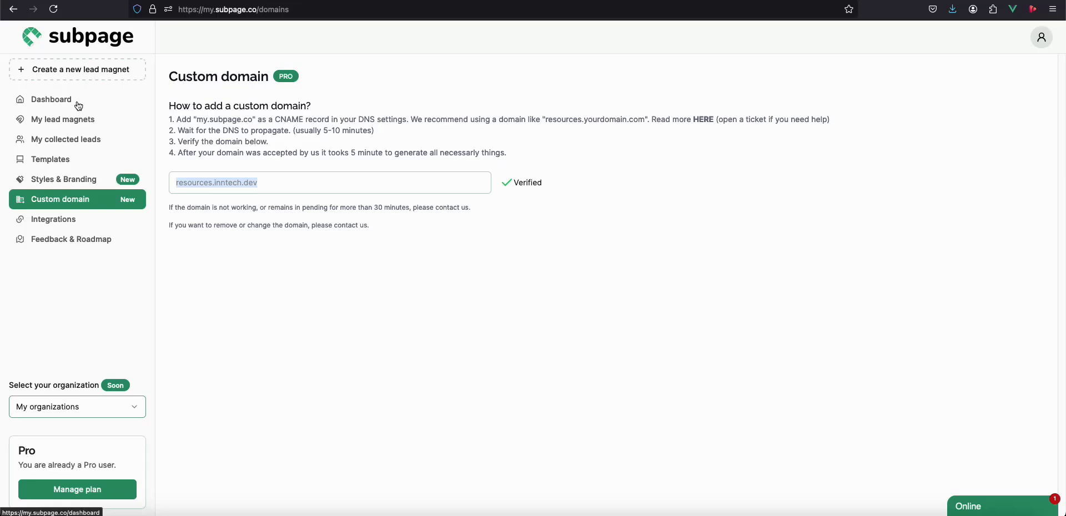
{"action": "left_click", "coordinate": [51, 99]}
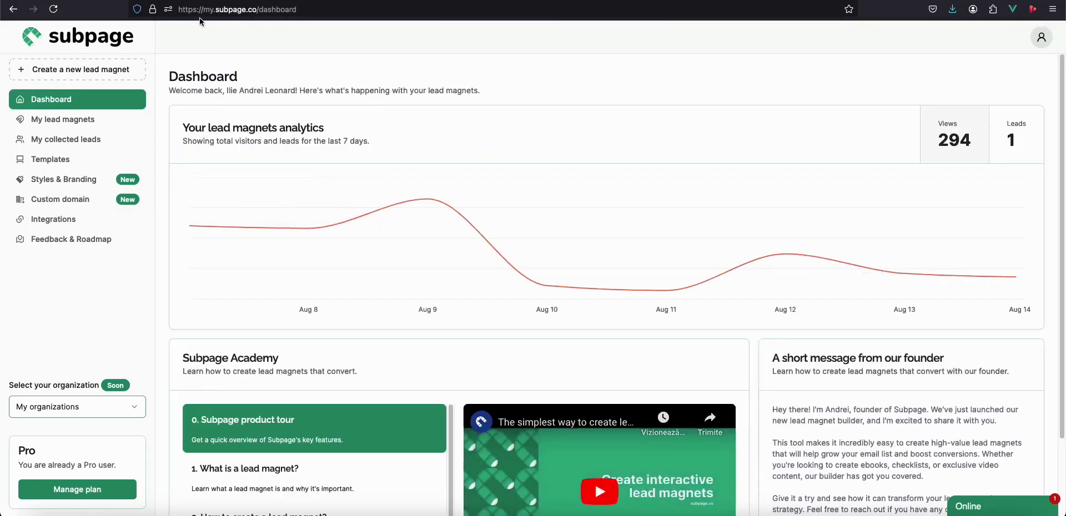
{"action": "mouse_move", "coordinate": [249, 55]}
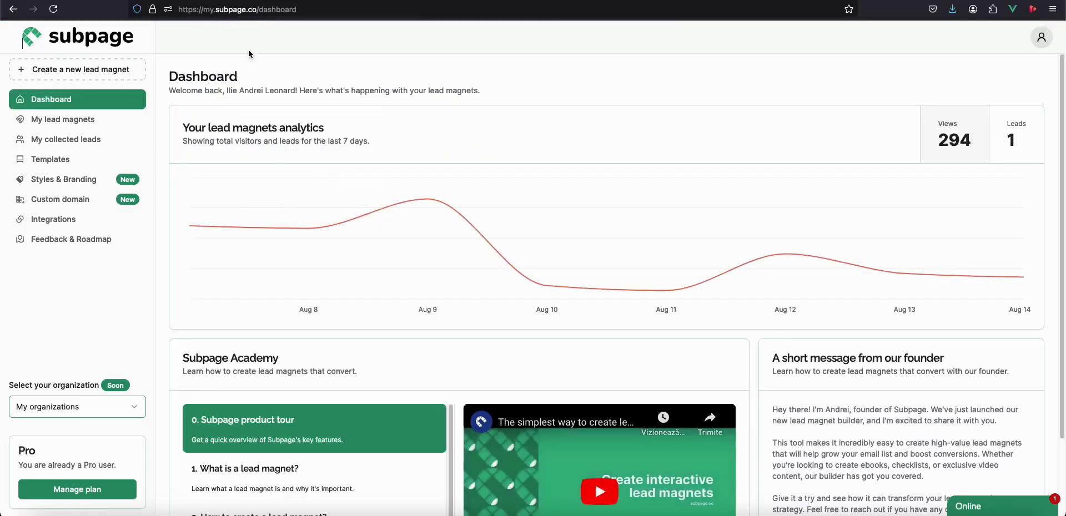